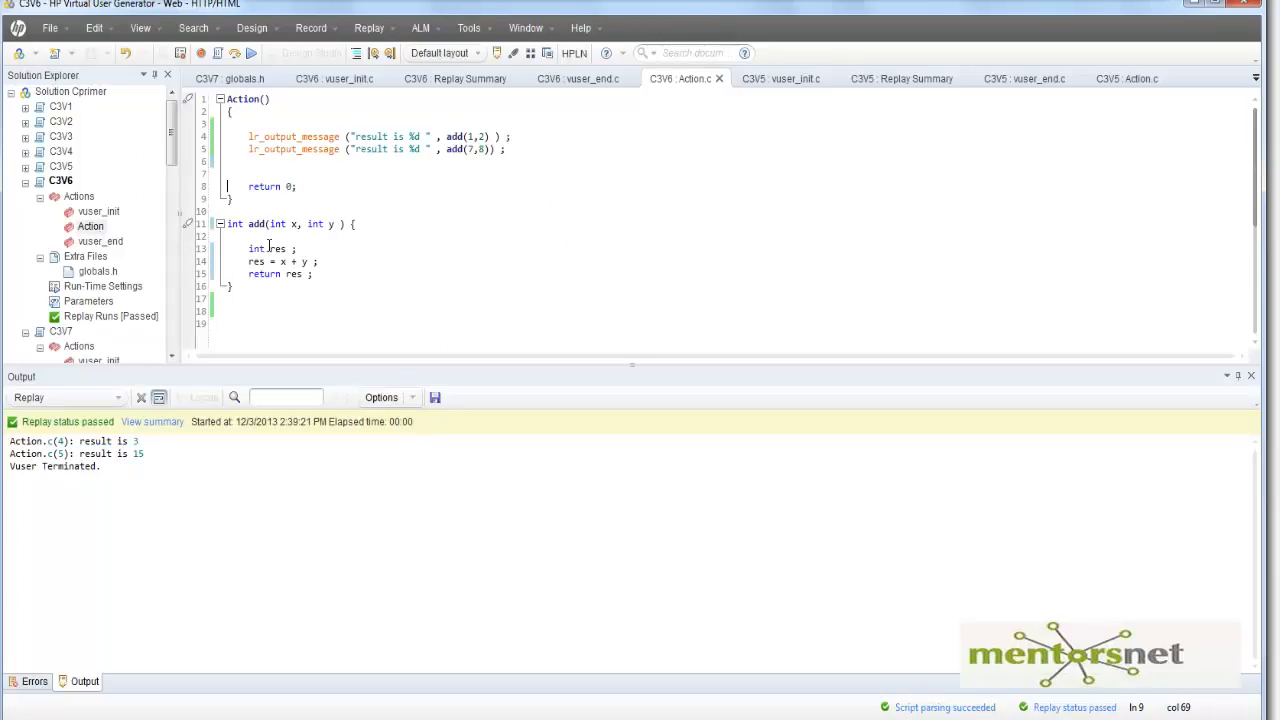
# Step: Select lines 11-15 holding the add function definition in C3V6's Action.c
pyautogui.click(260, 224)
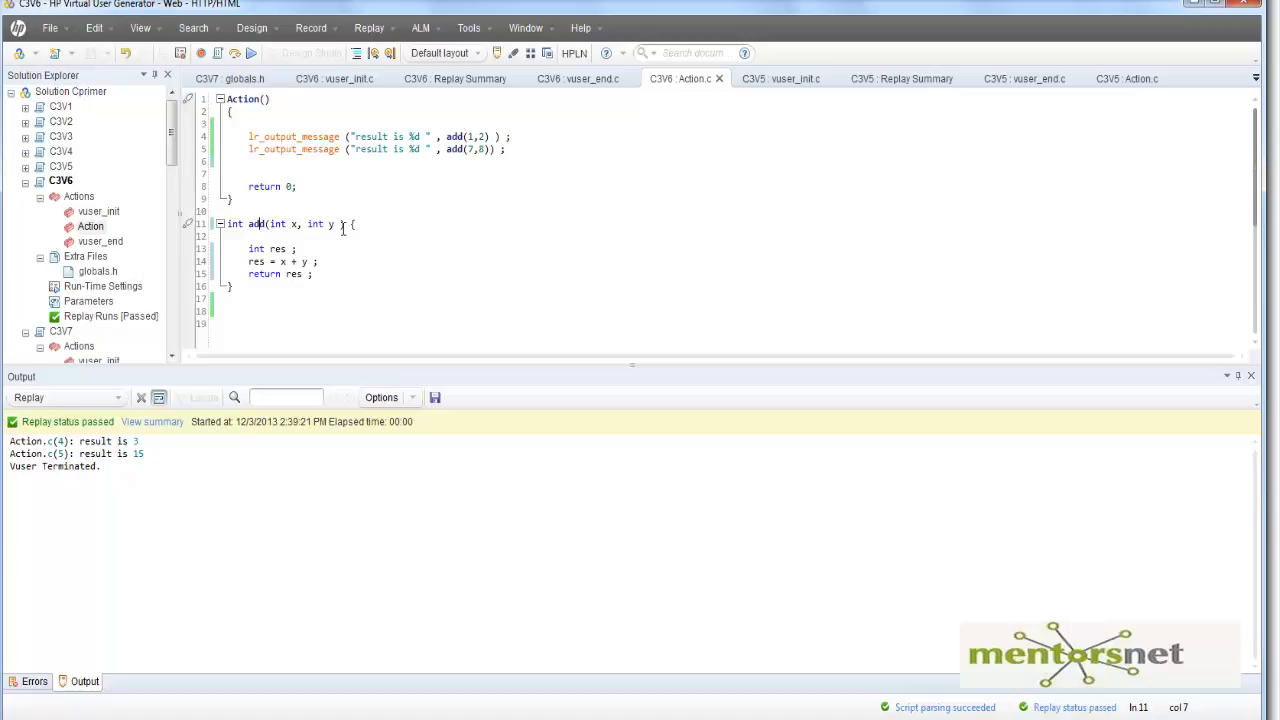
pyautogui.moveTo(240, 290)
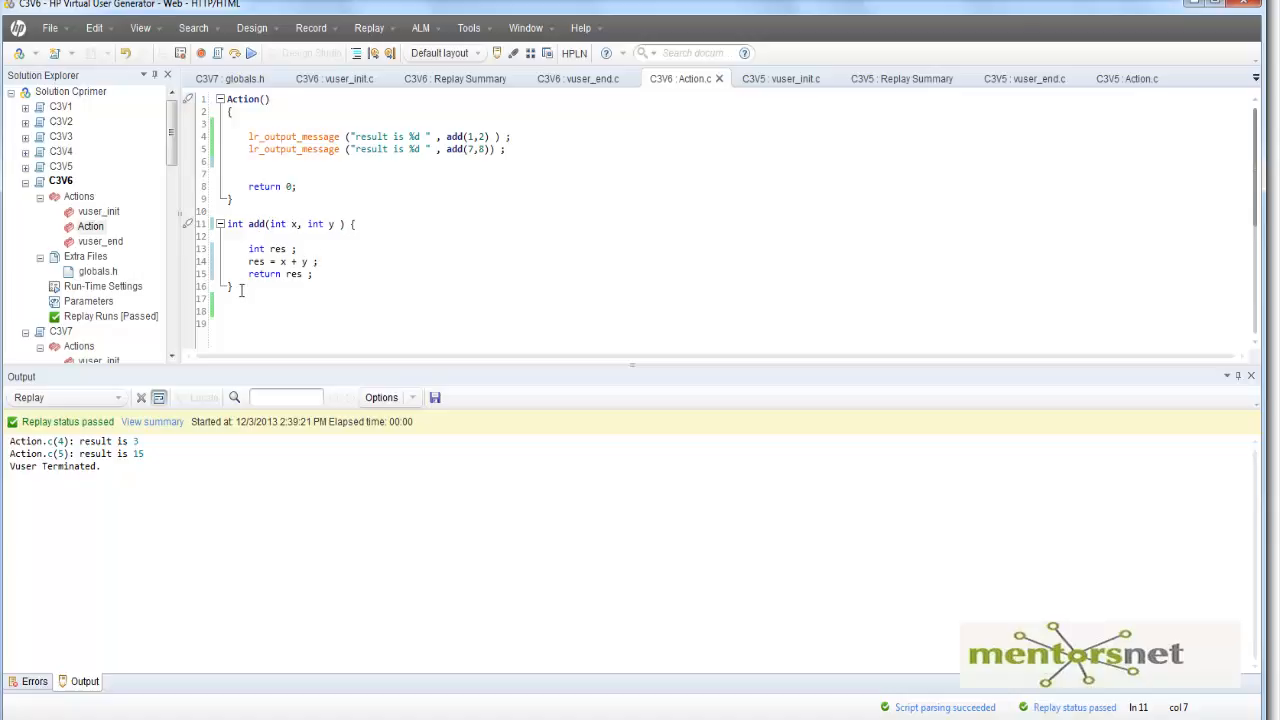
pyautogui.click(232, 286)
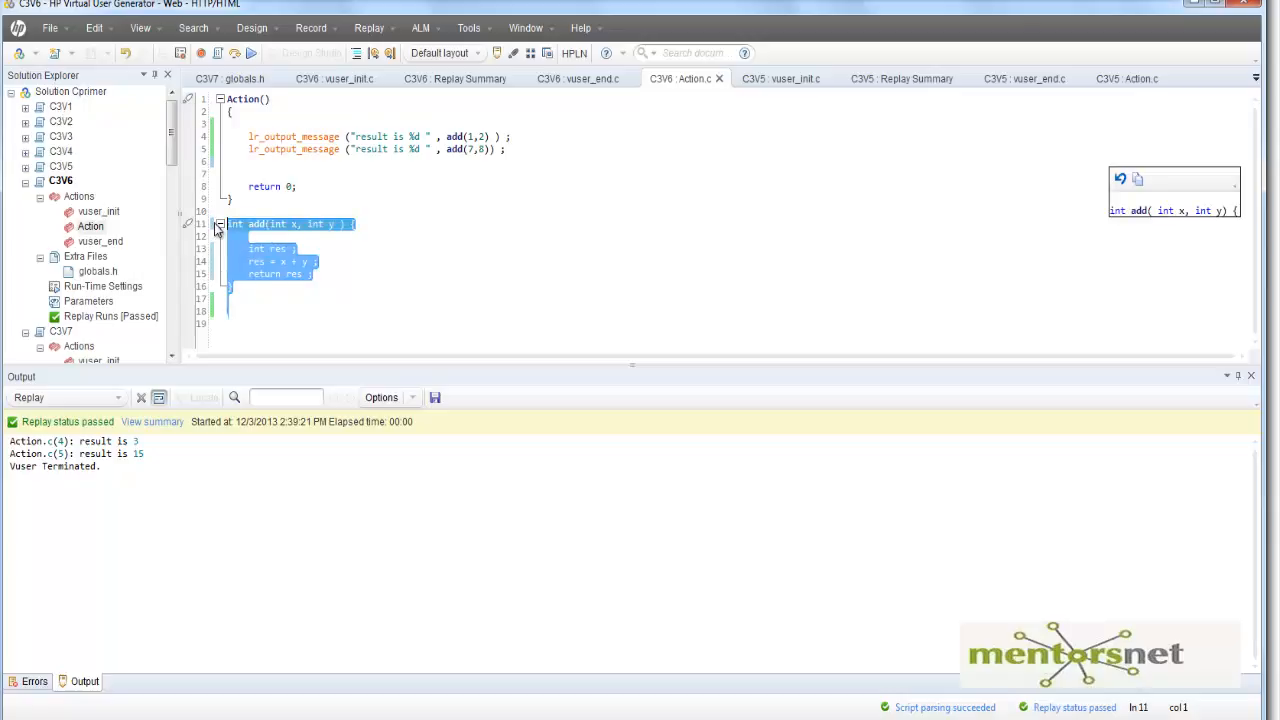
pyautogui.moveTo(264, 232)
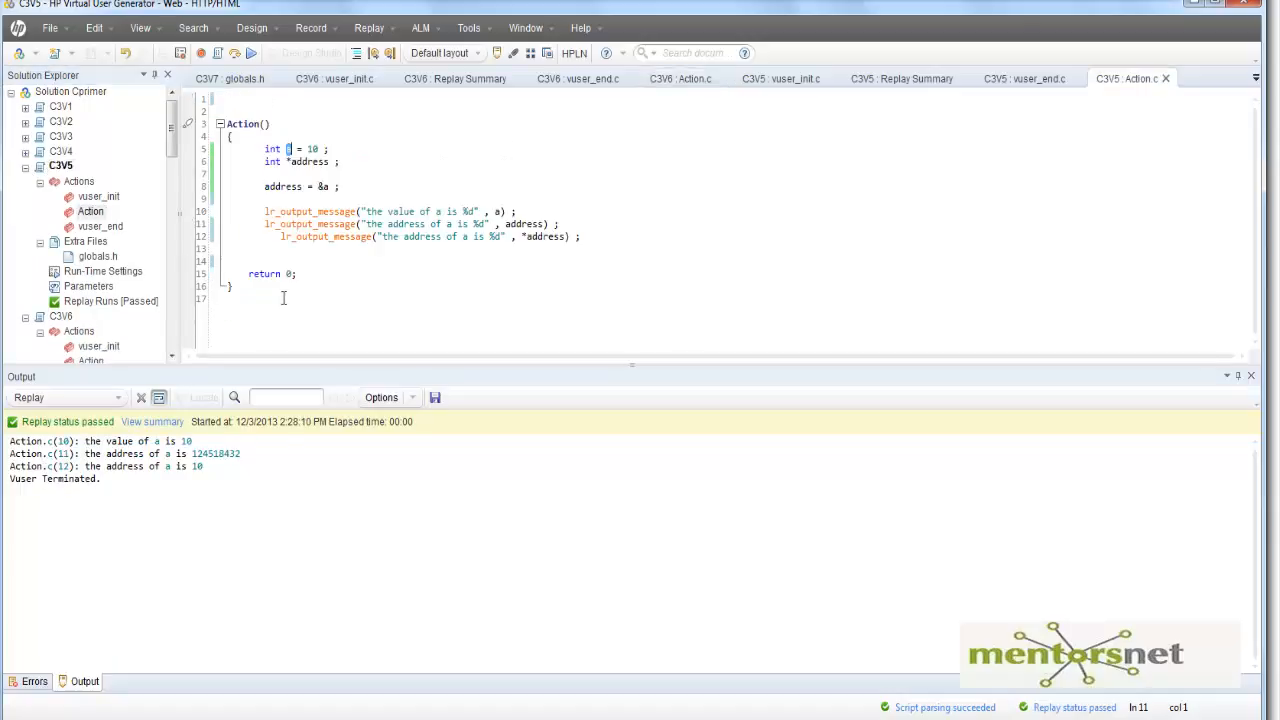
pyautogui.write('int add(int x, int y ) {')
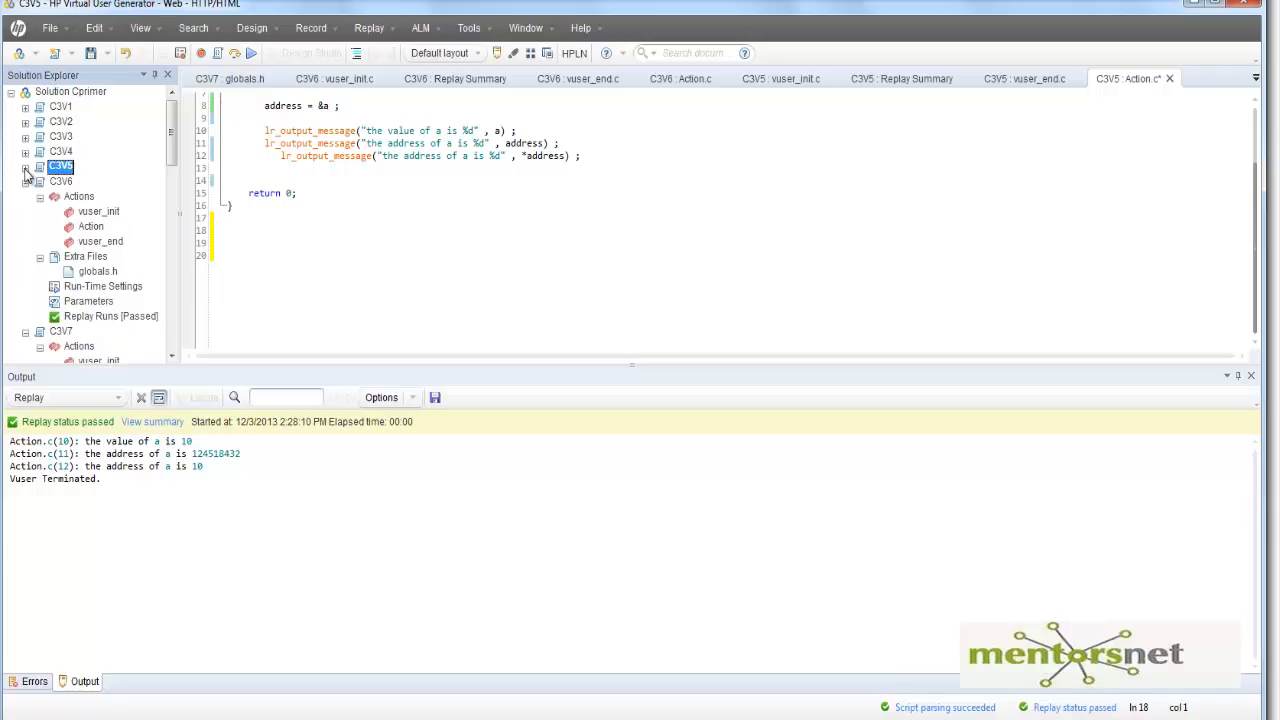
pyautogui.moveTo(84, 228)
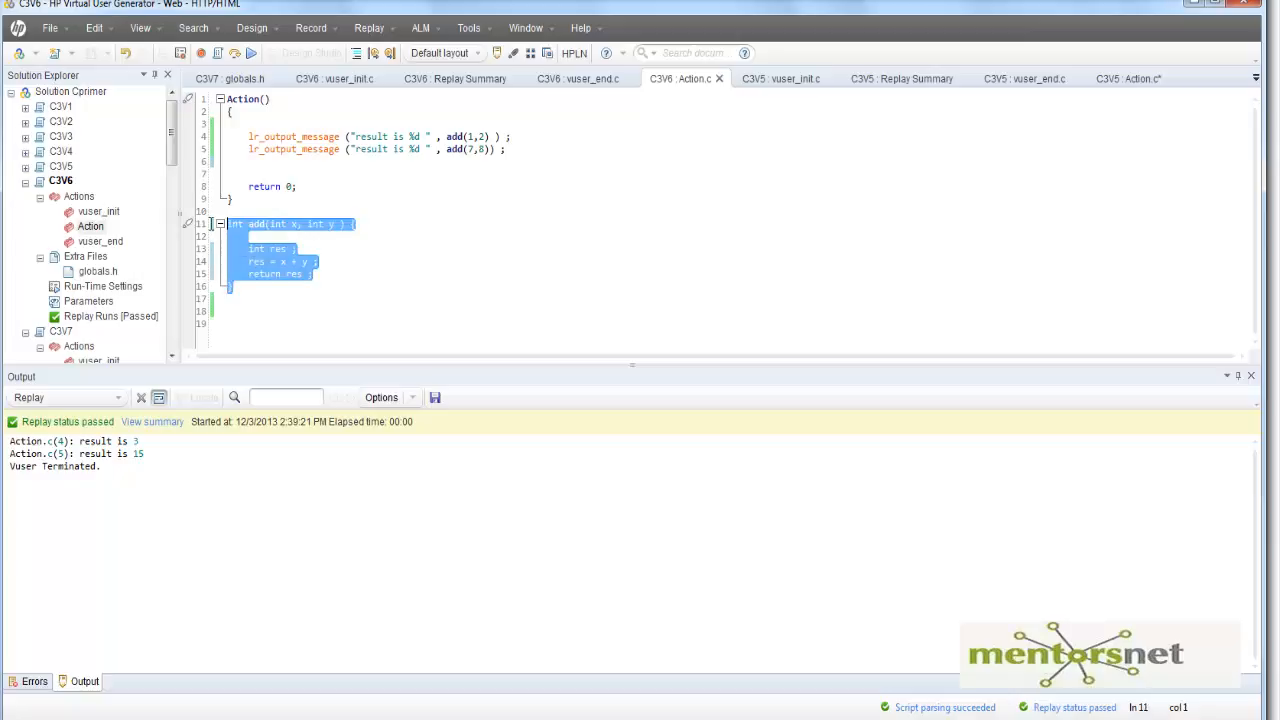
# Step: Cut the add function from C3V6's Action.c and open C3V7's Action.c calling add(6,4)
pyautogui.press('Delete')
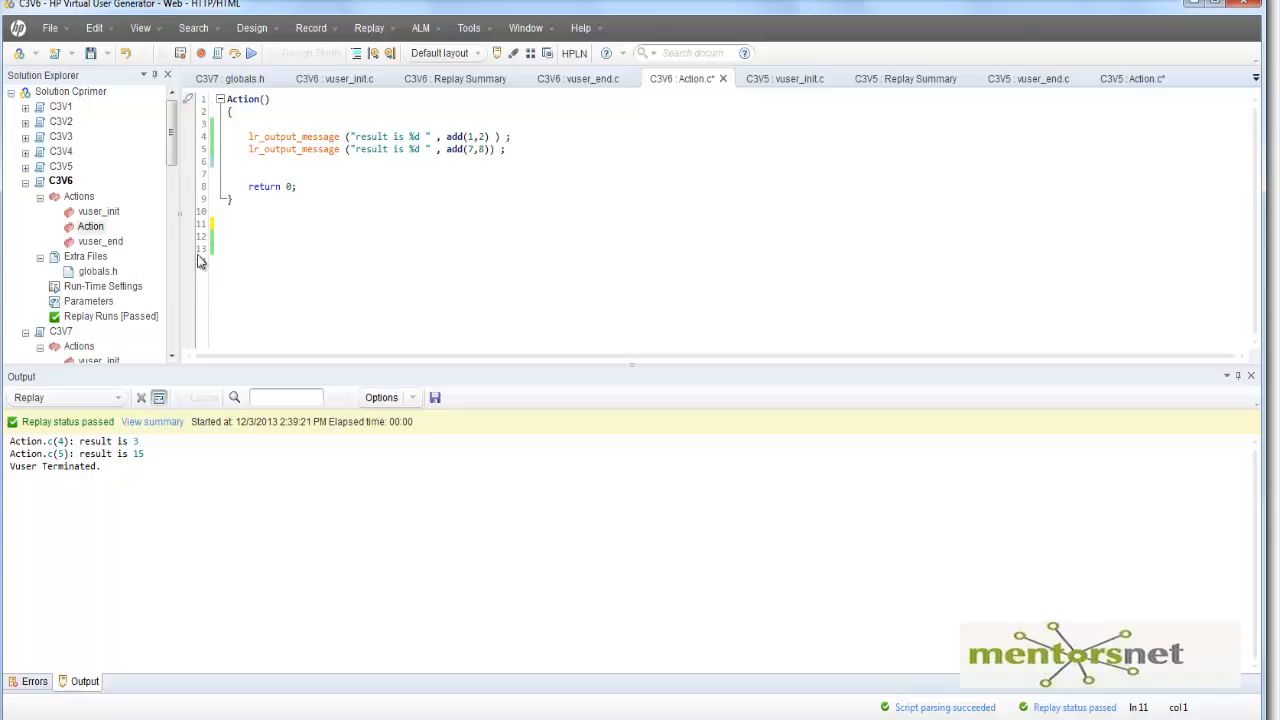
pyautogui.moveTo(88, 344)
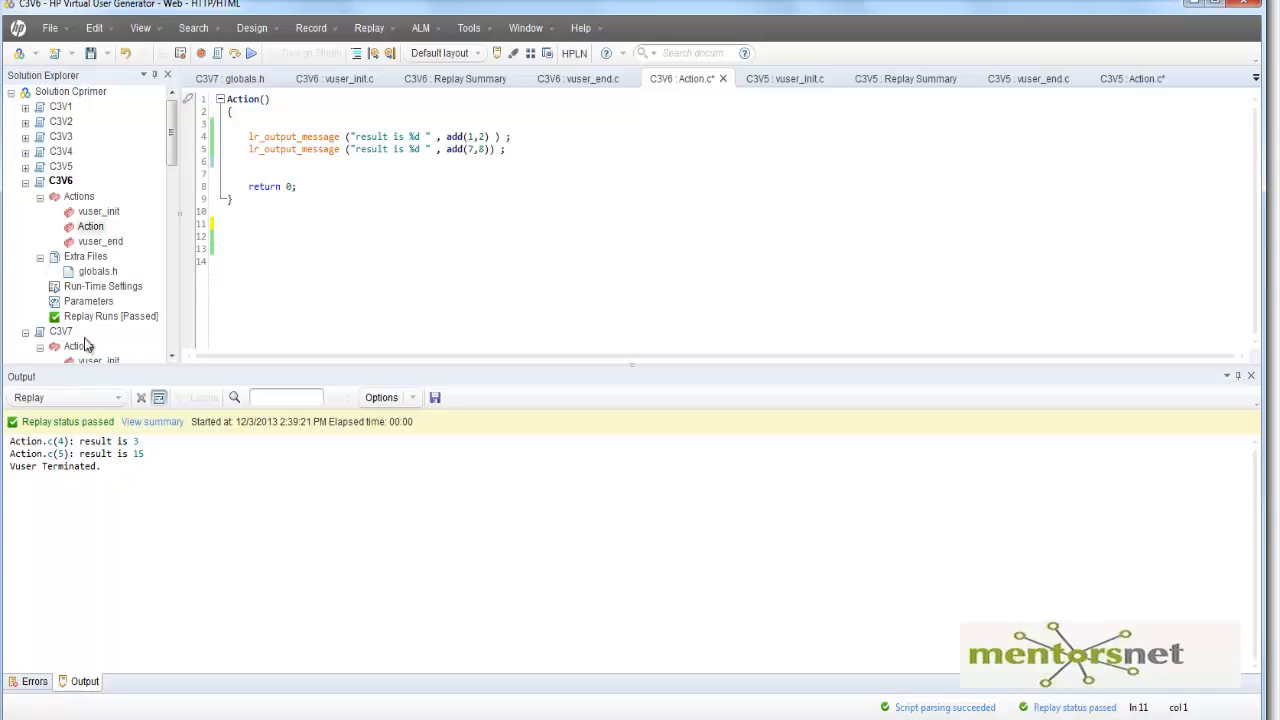
pyautogui.scroll(-3)
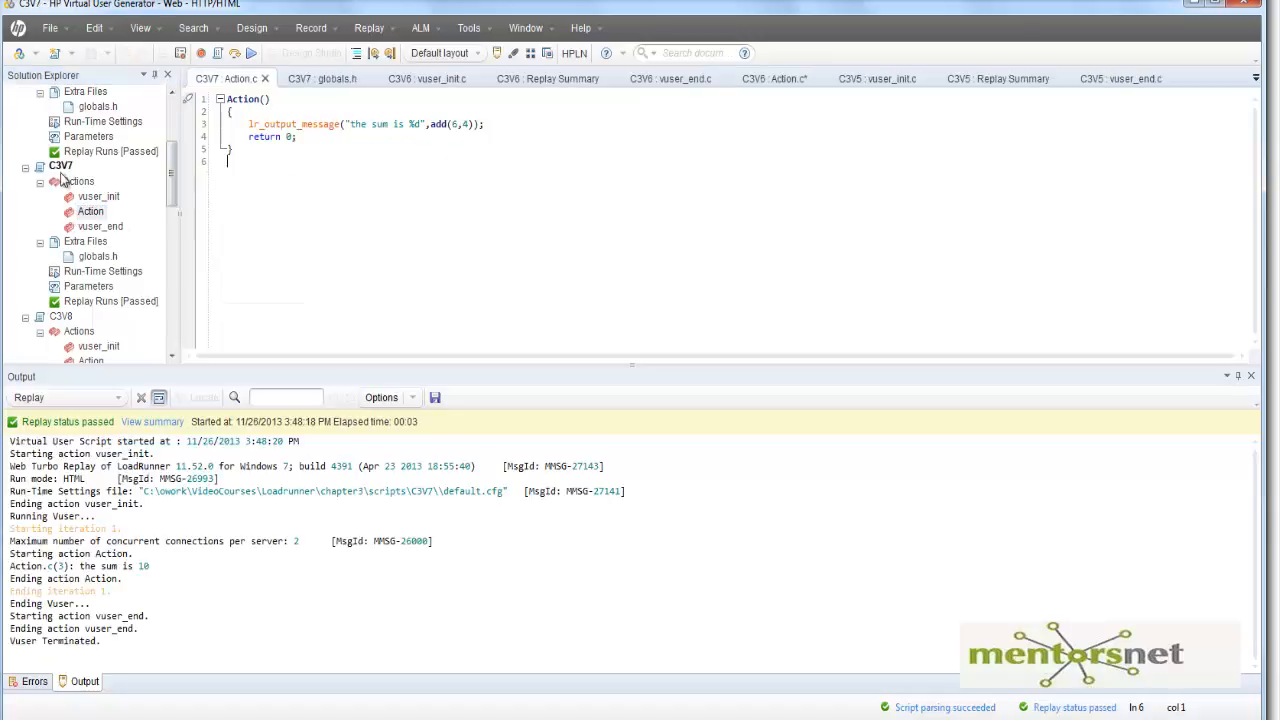
pyautogui.moveTo(132, 188)
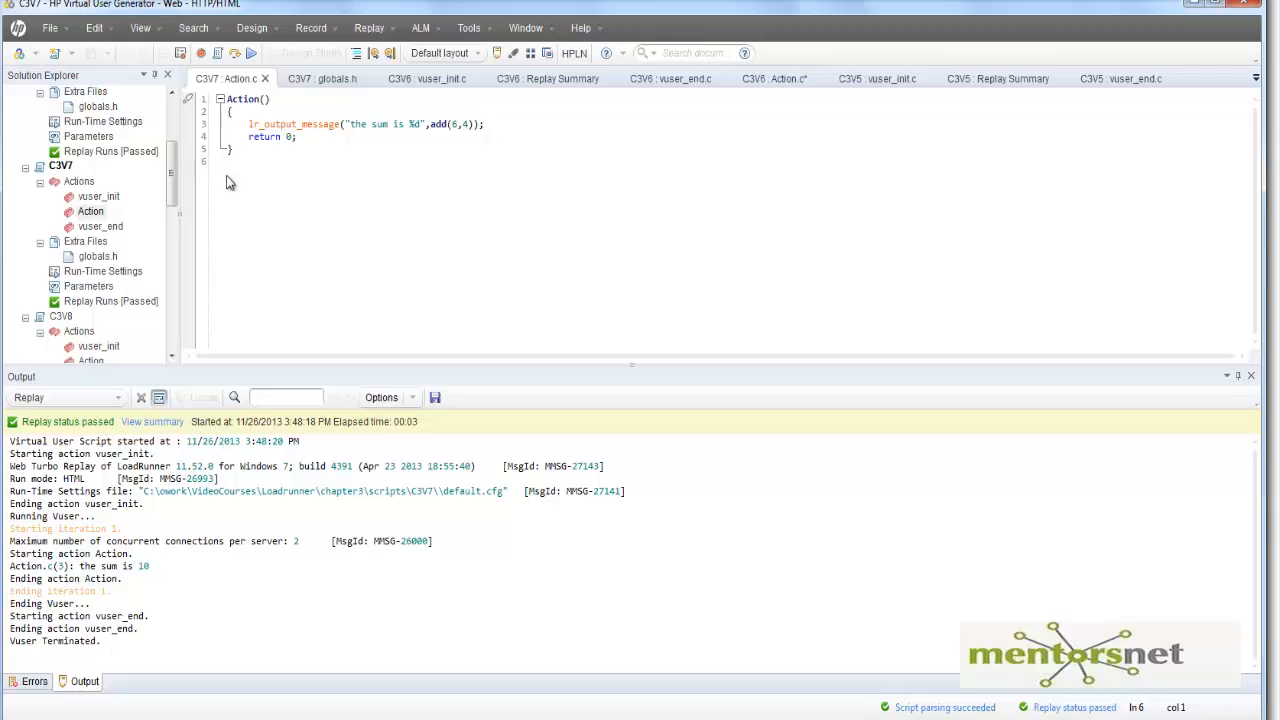
pyautogui.moveTo(240, 218)
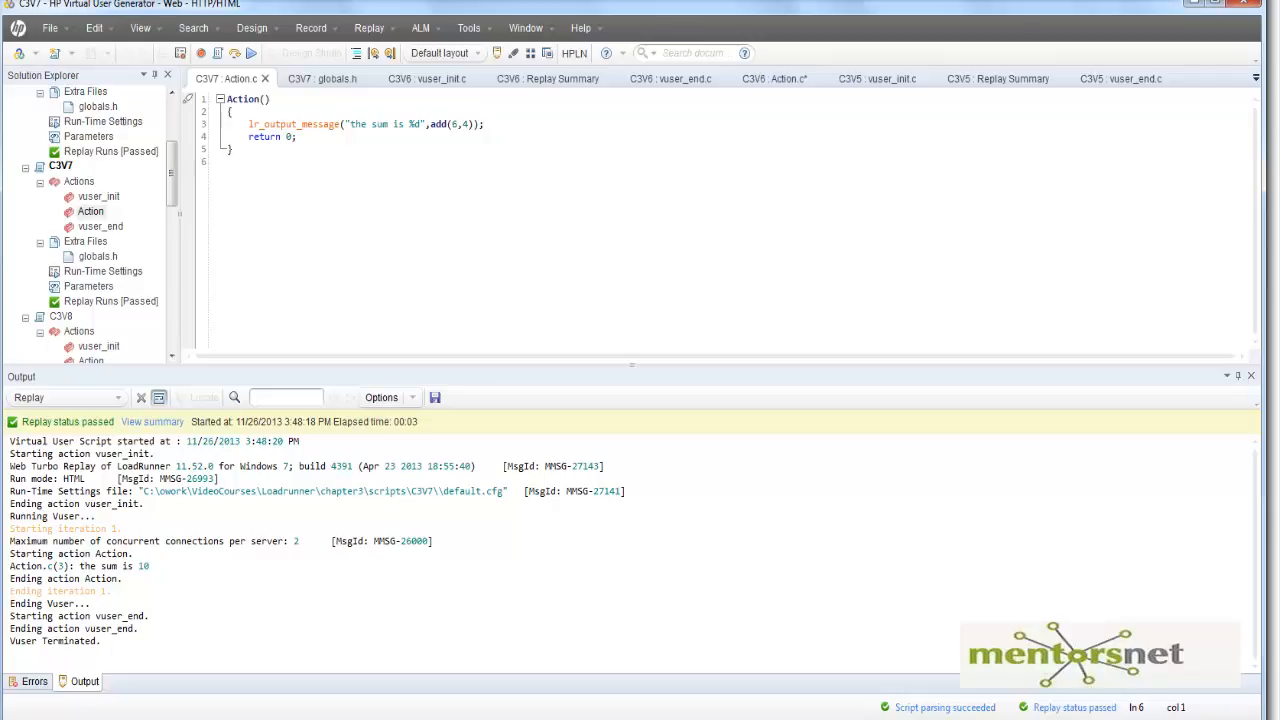
# Step: Launch Notepad, paste the add function and add f1 and f2 lines below it
pyautogui.click(10, 710)
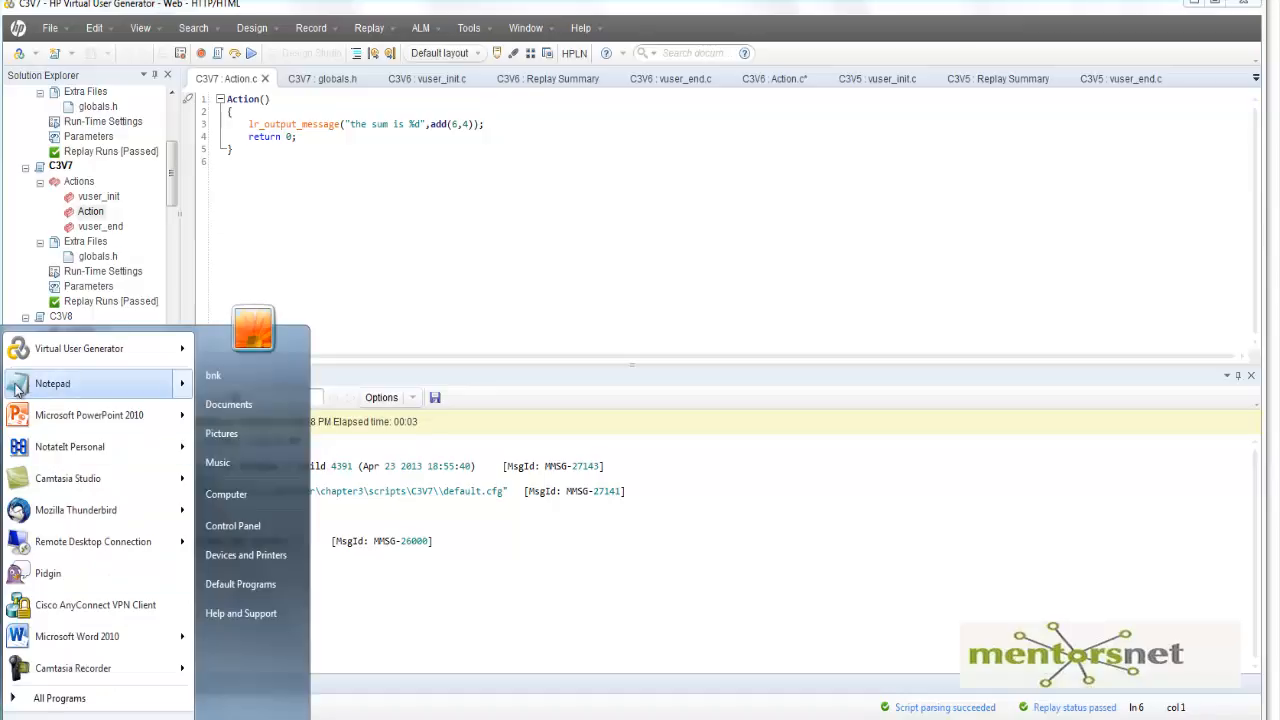
pyautogui.click(52, 384)
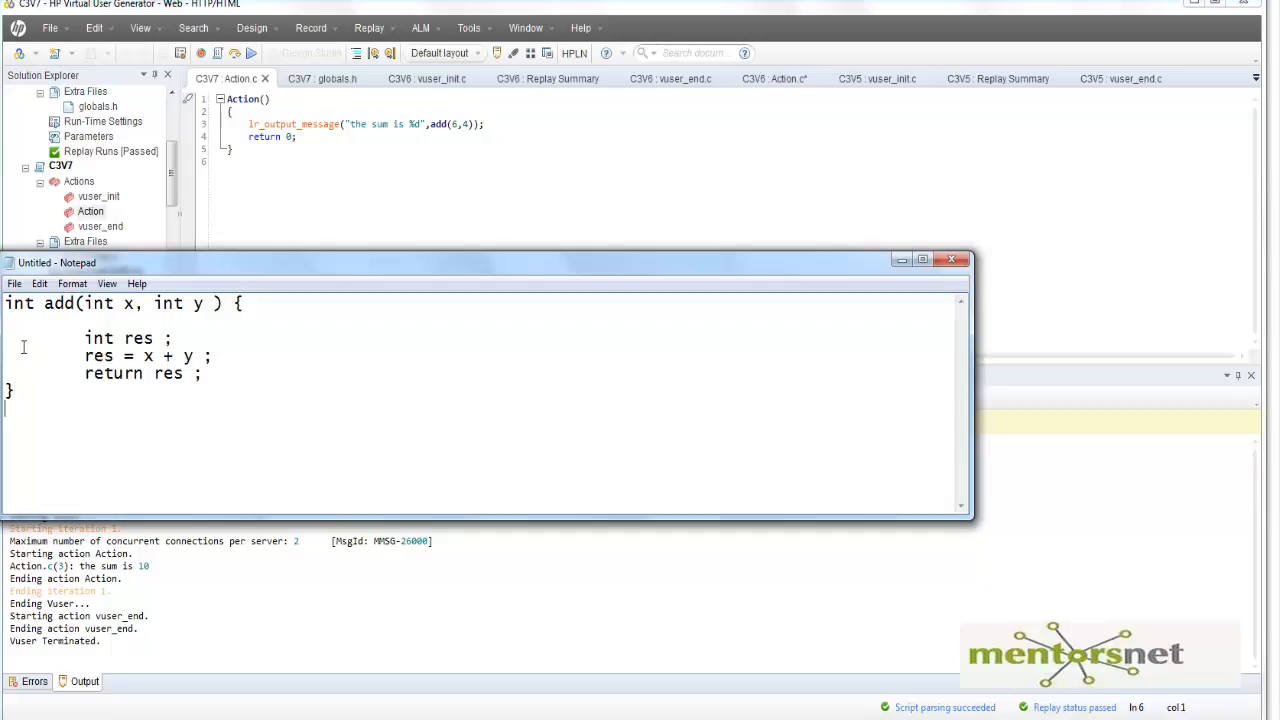
pyautogui.write('f1')
pyautogui.write('f2')
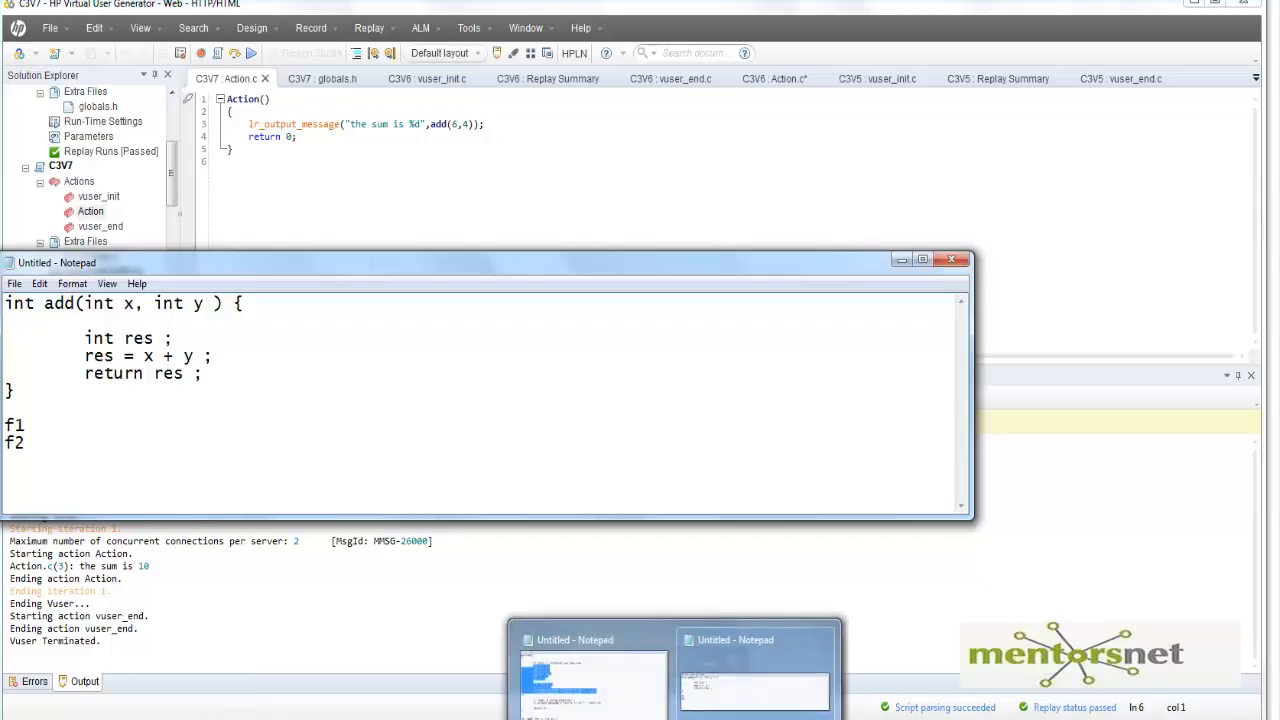
pyautogui.click(952, 260)
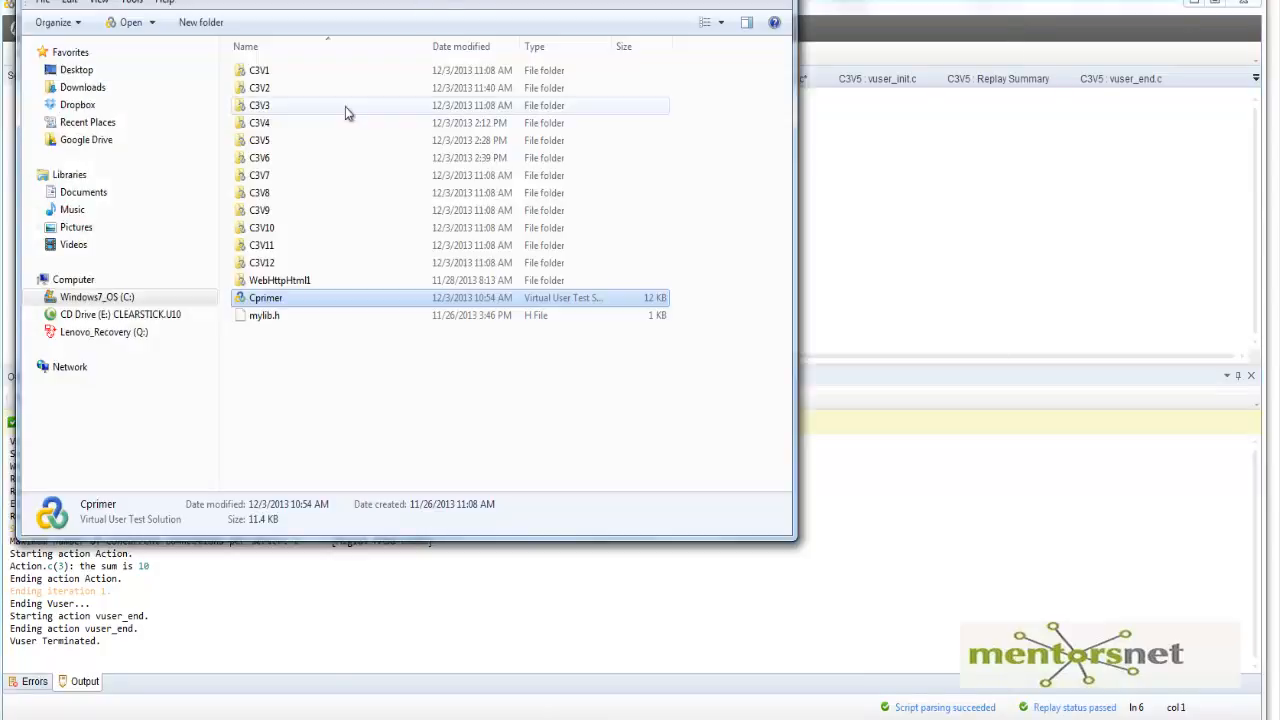
# Step: Locate mylib.h in the scripts folder and check its details
pyautogui.click(264, 316)
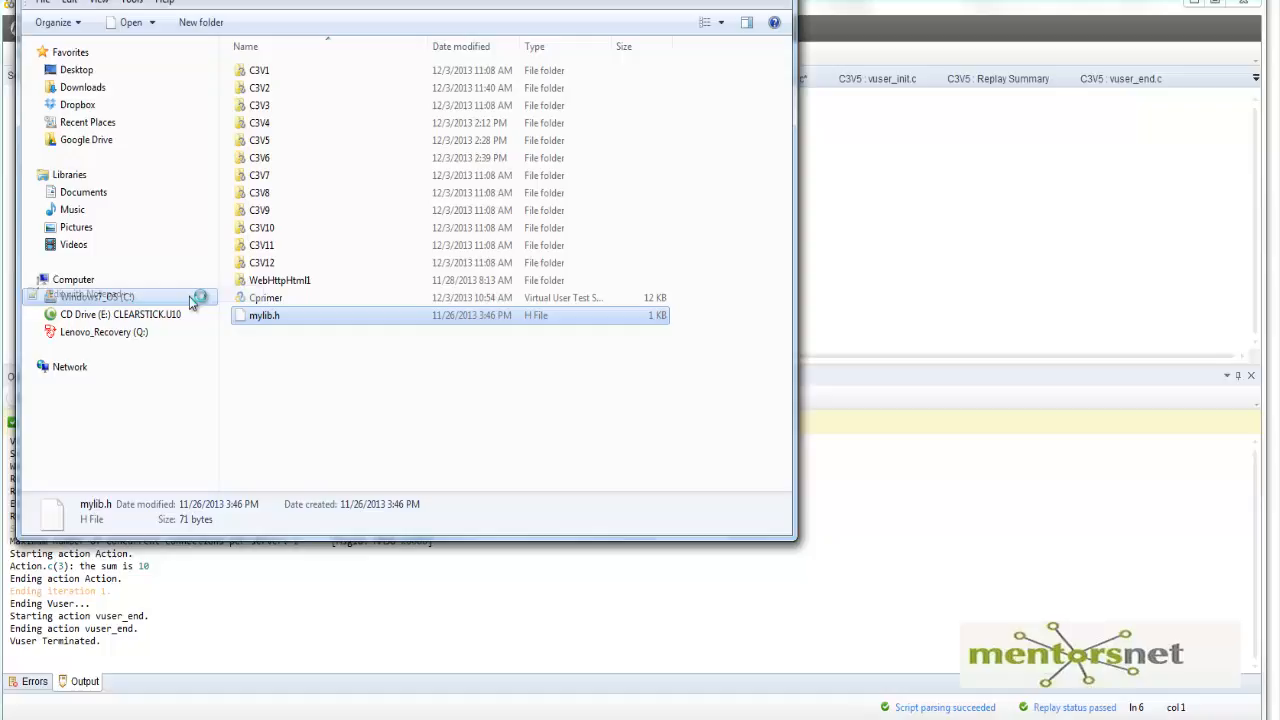
pyautogui.doubleClick(264, 316)
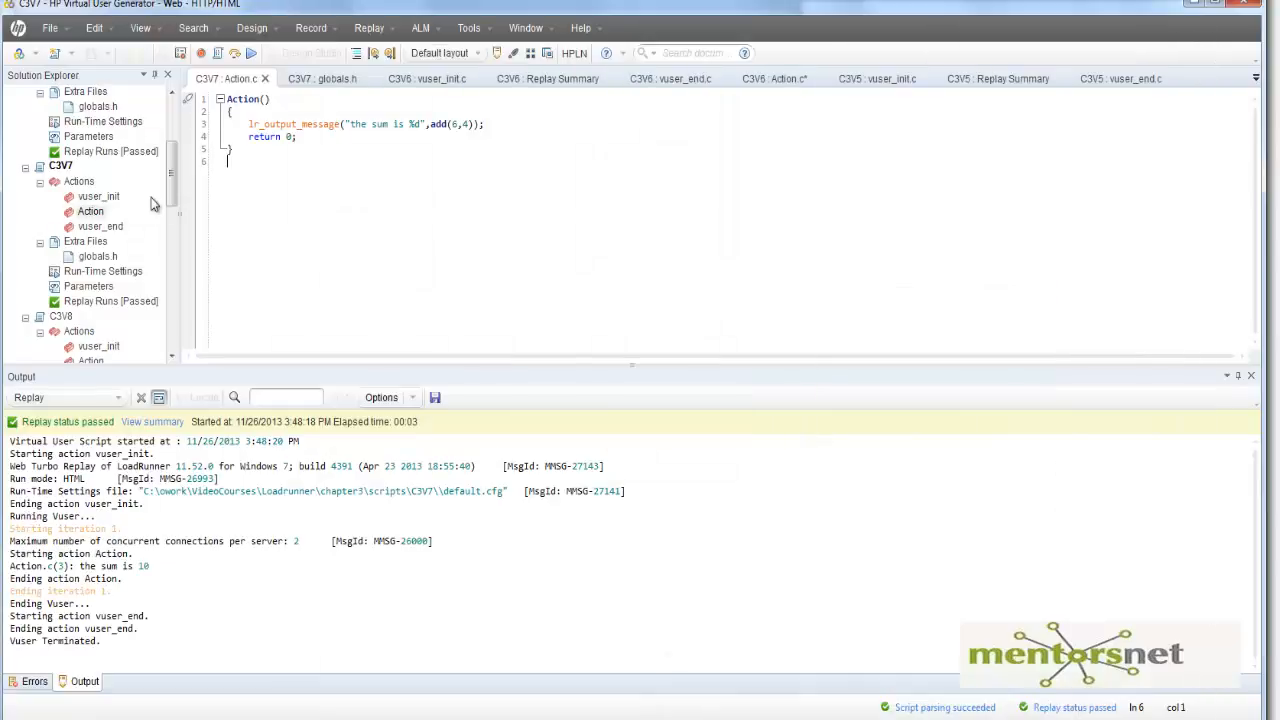
pyautogui.moveTo(78, 248)
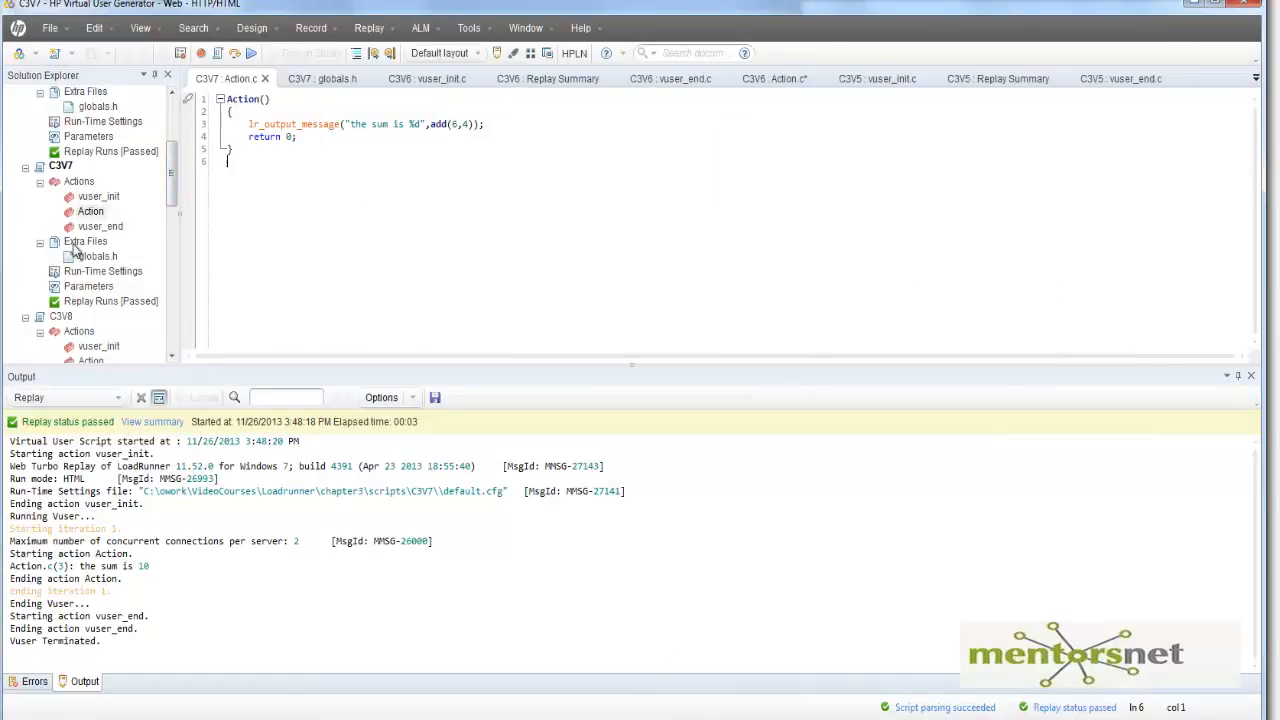
# Step: Open C3V7's globals.h and highlight the full mylib.h #include path
pyautogui.click(98, 256)
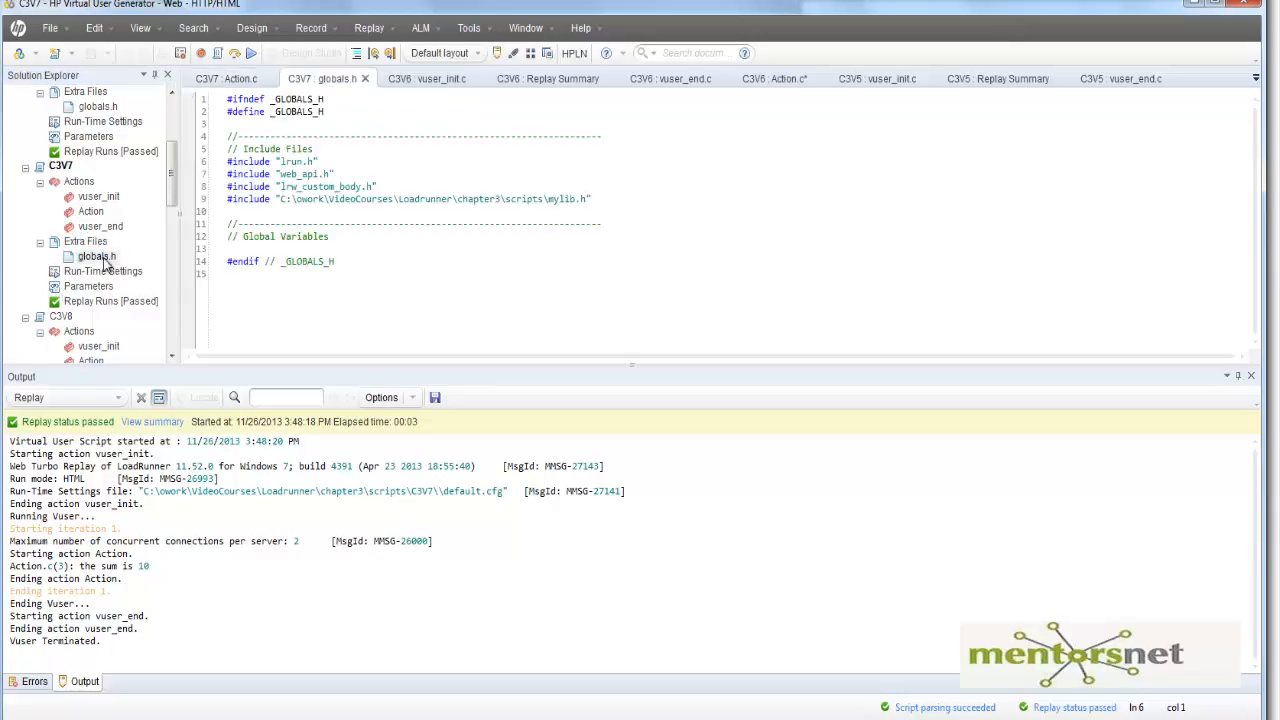
pyautogui.click(96, 256)
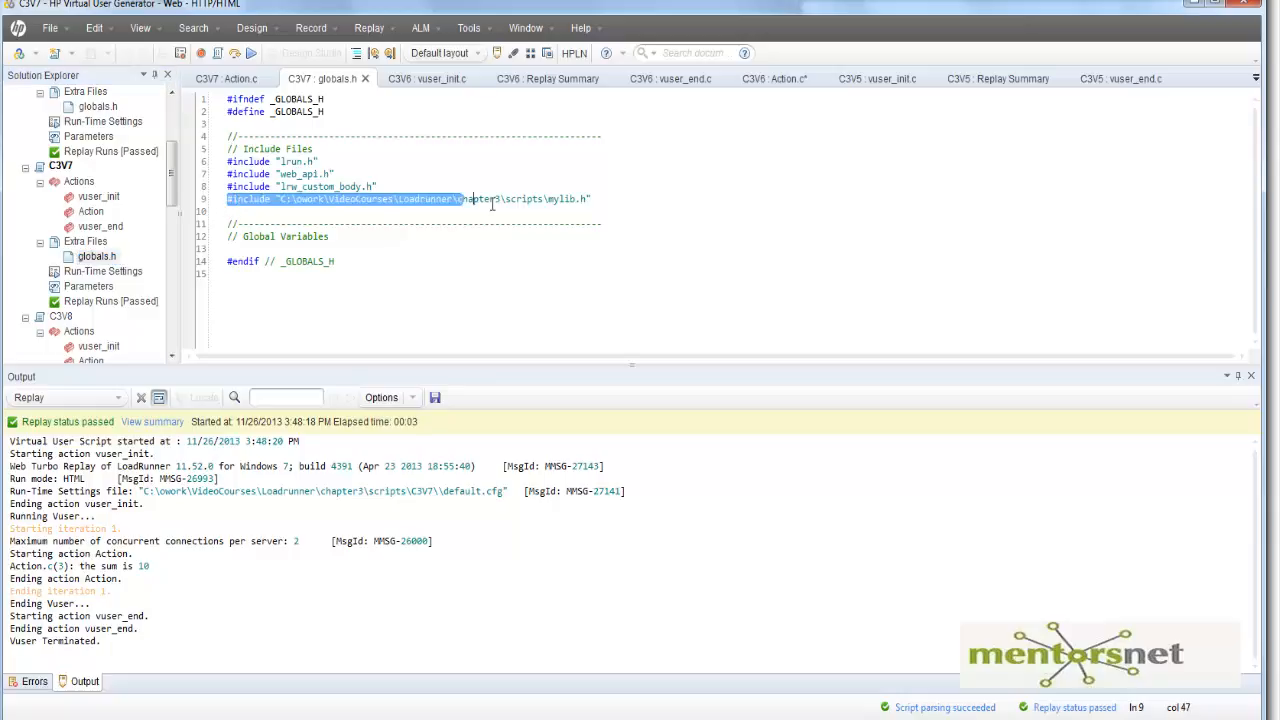
pyautogui.doubleClick(560, 200)
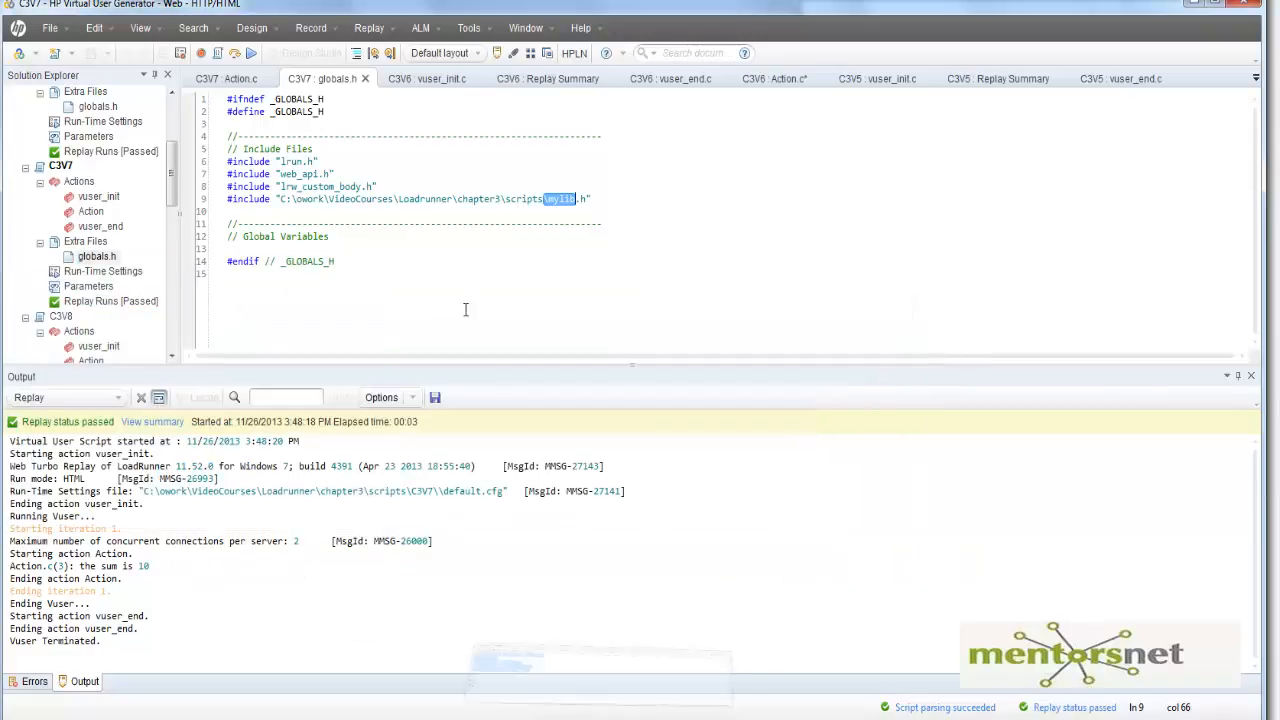
pyautogui.moveTo(576, 210)
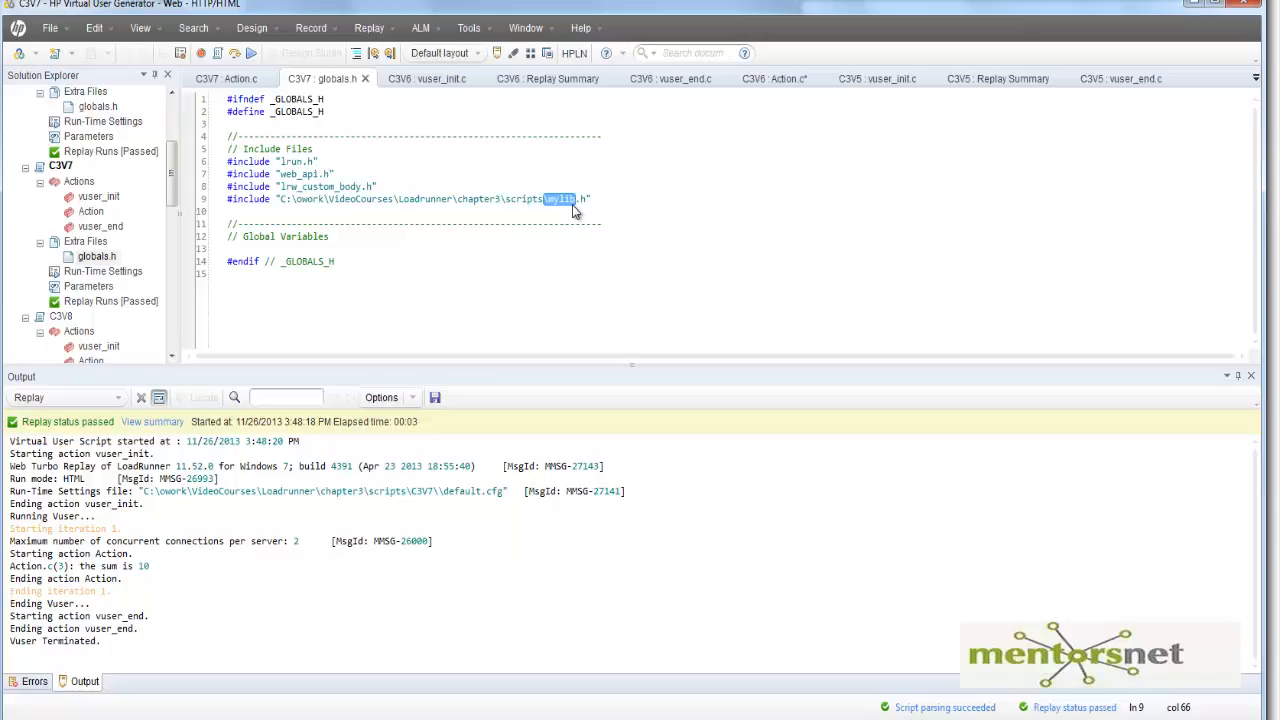
pyautogui.moveTo(38, 196)
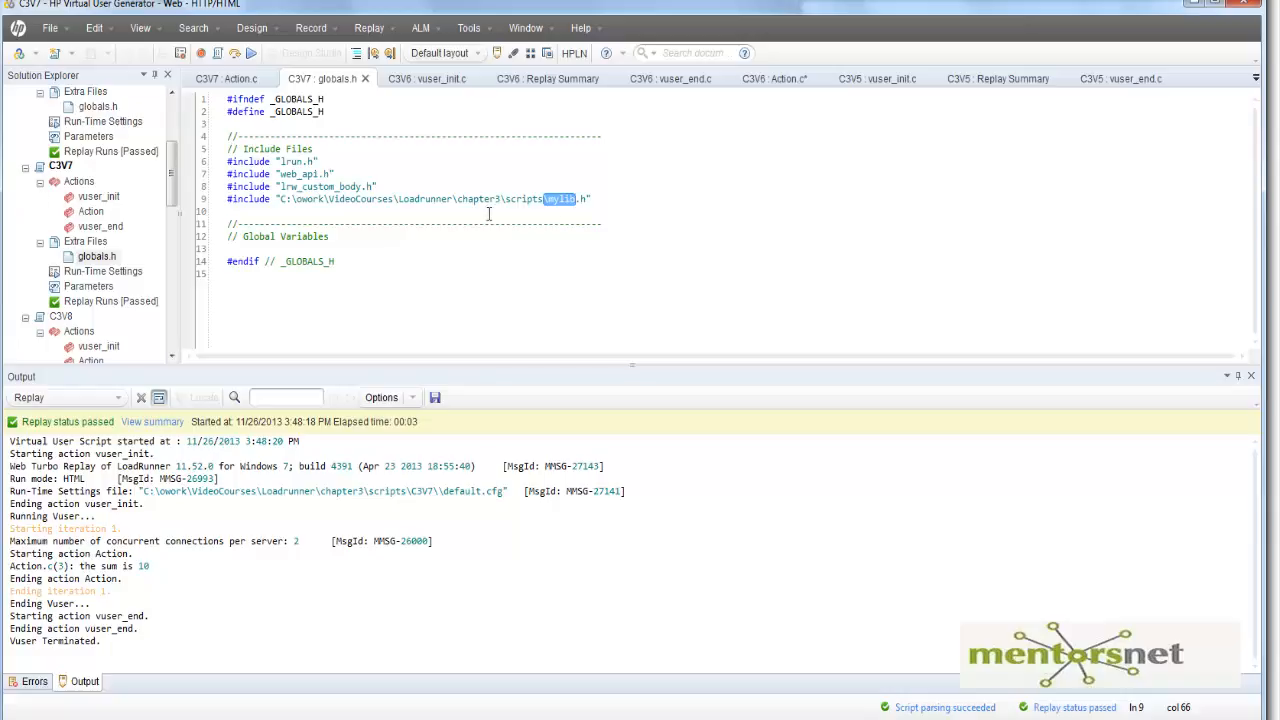
pyautogui.moveTo(228, 240)
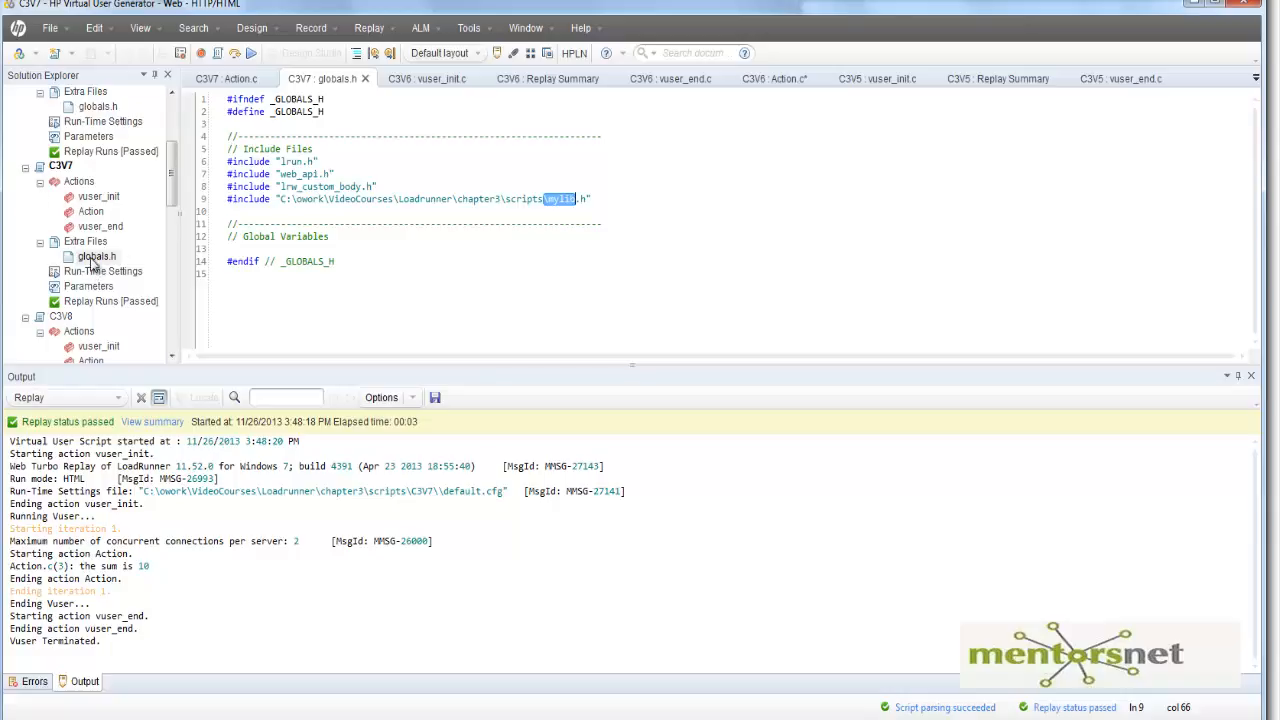
pyautogui.click(224, 78)
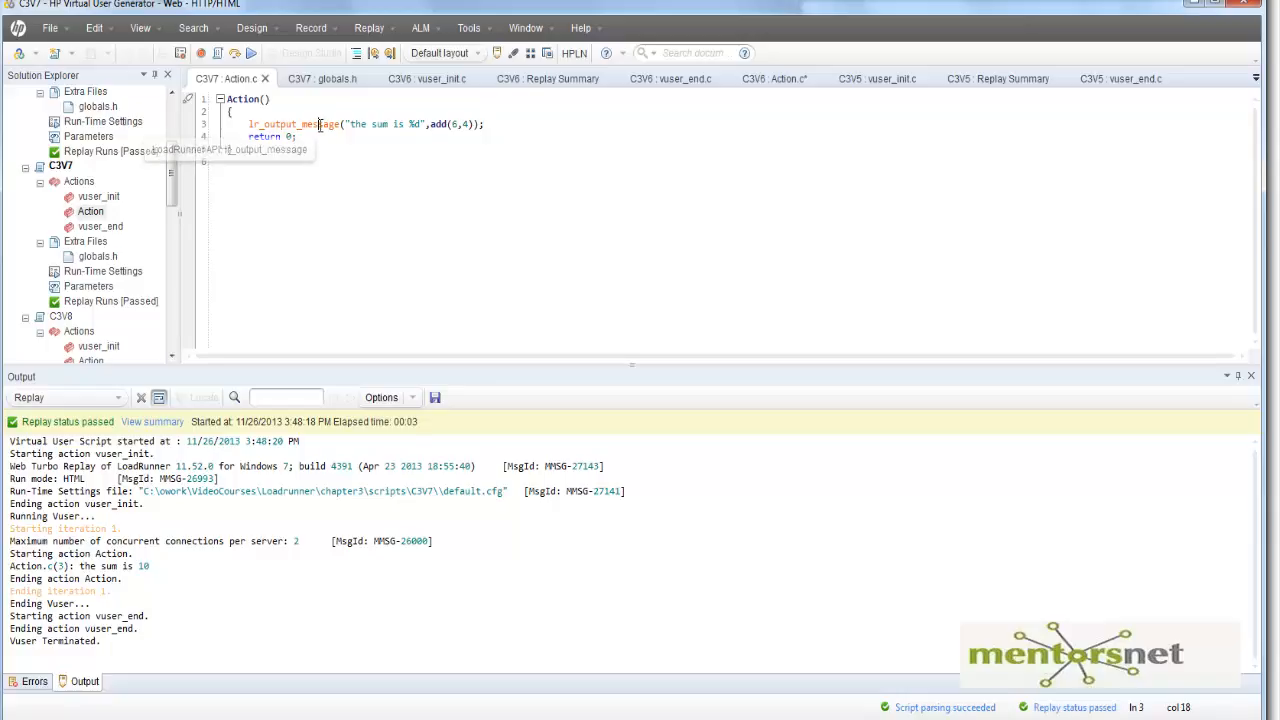
pyautogui.doubleClick(288, 124)
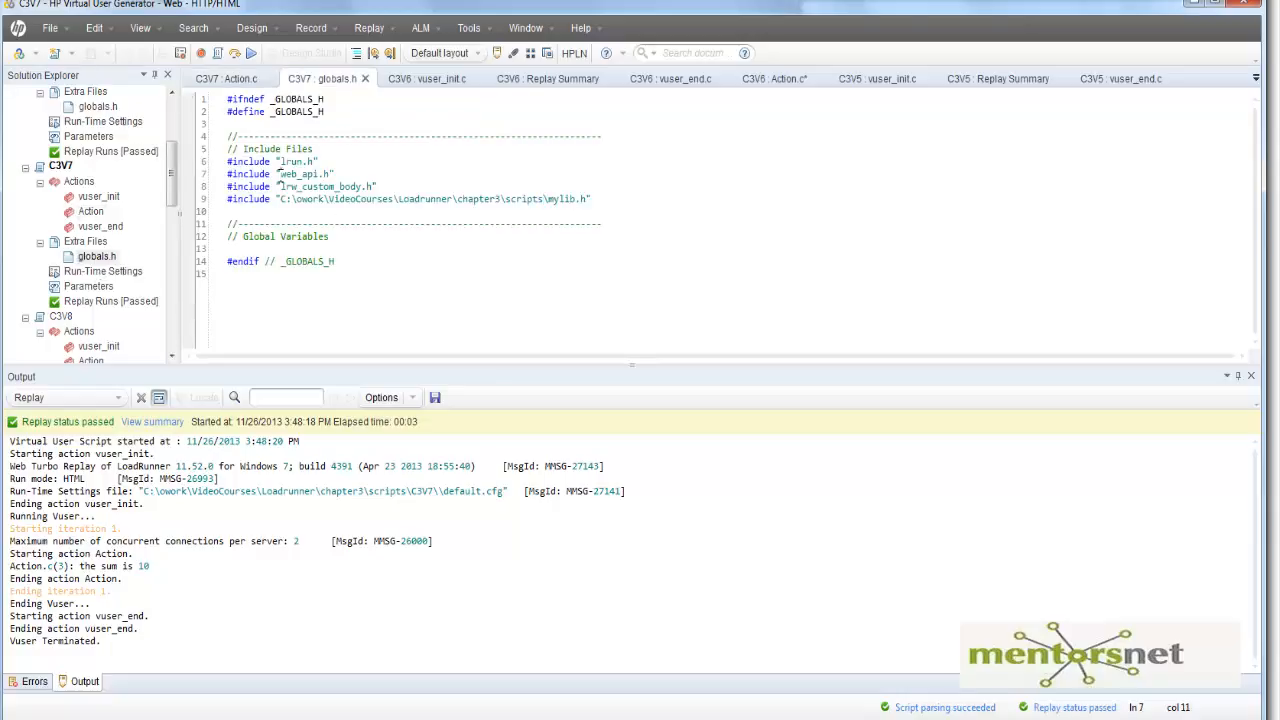
pyautogui.doubleClick(300, 174)
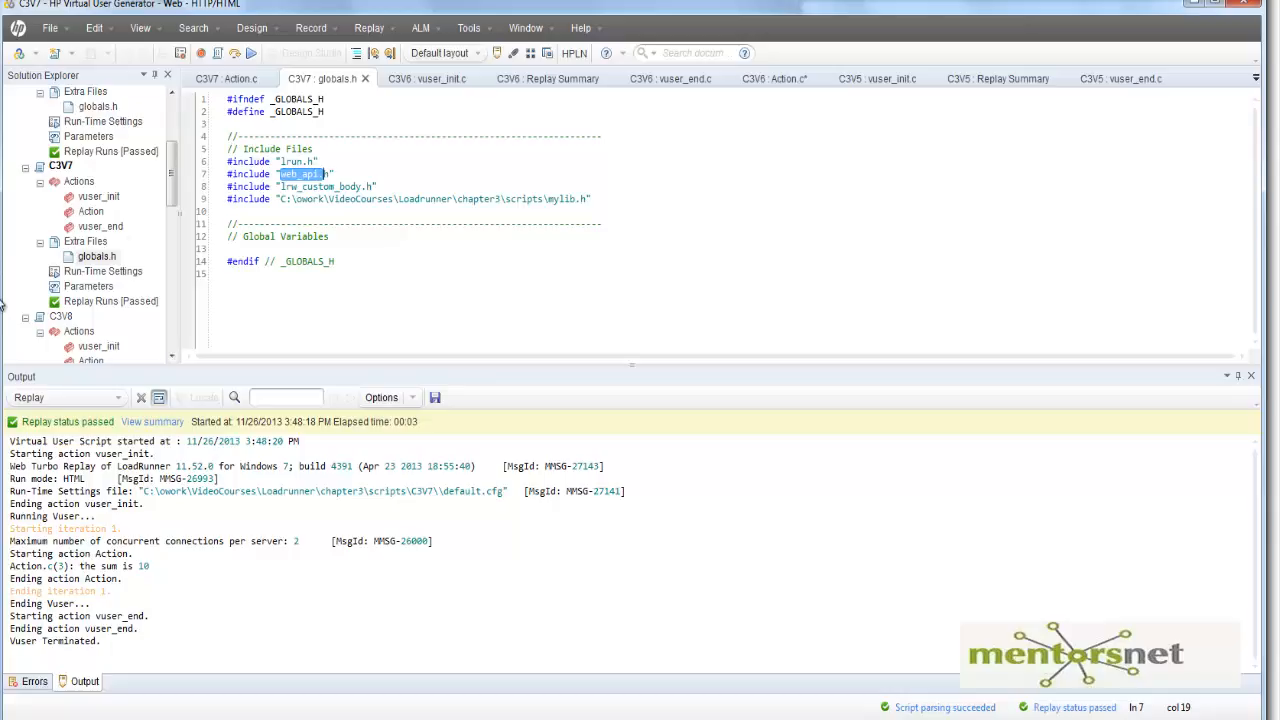
pyautogui.moveTo(90, 284)
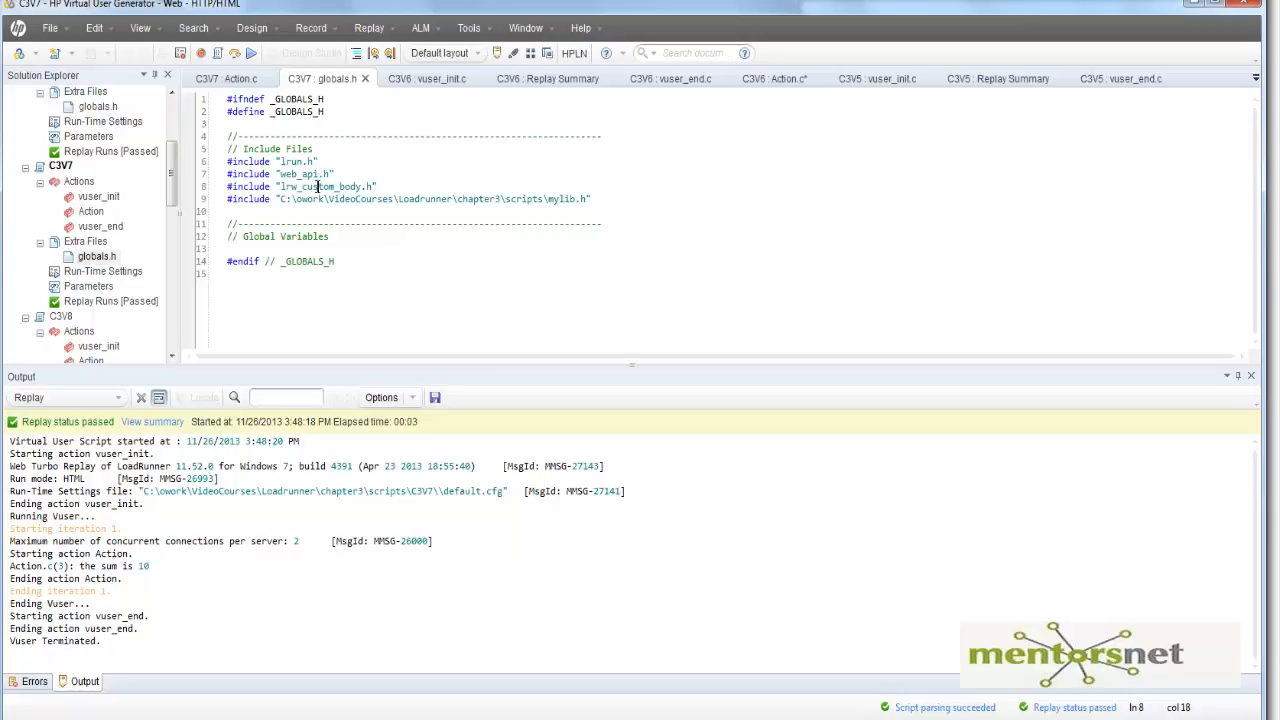
pyautogui.doubleClick(300, 174)
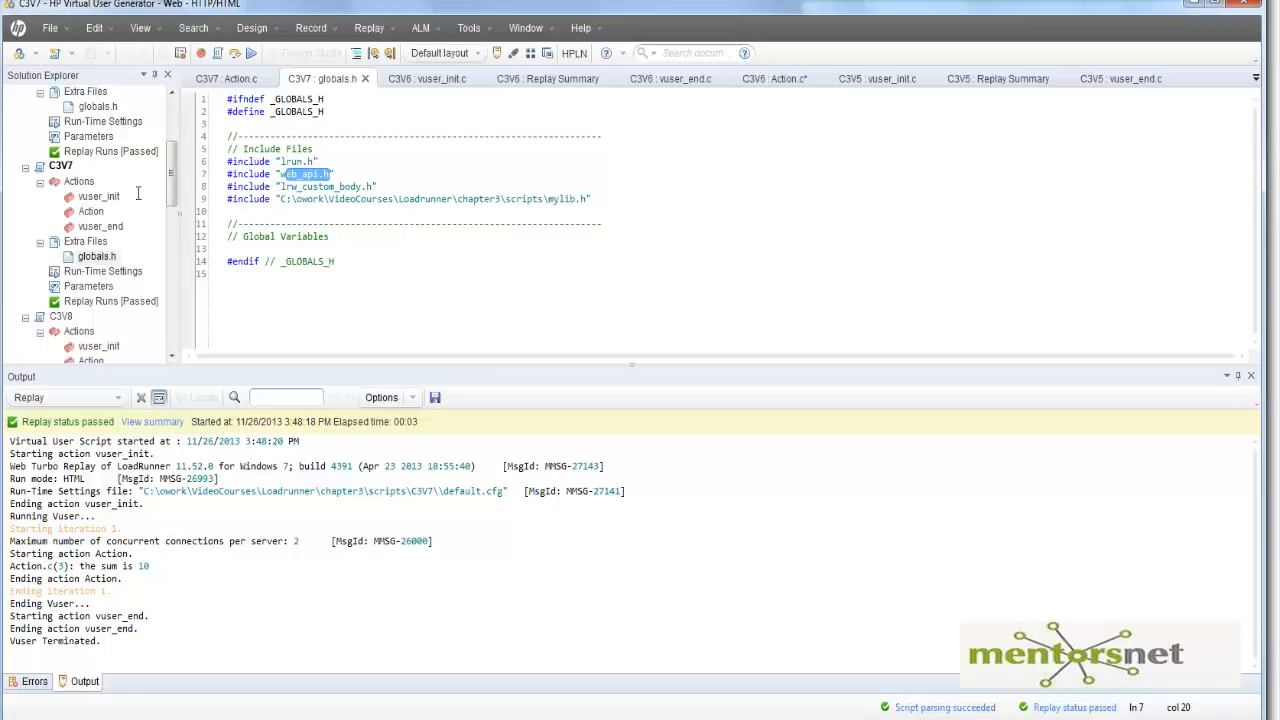
pyautogui.moveTo(98, 270)
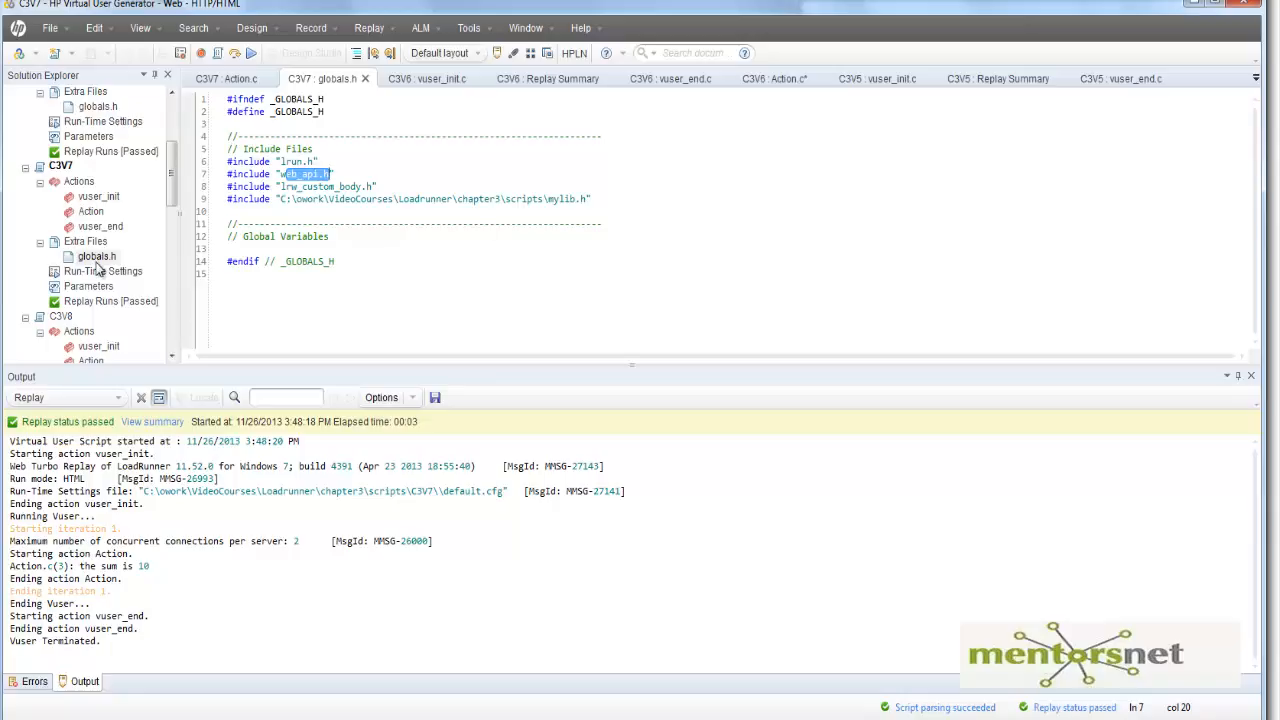